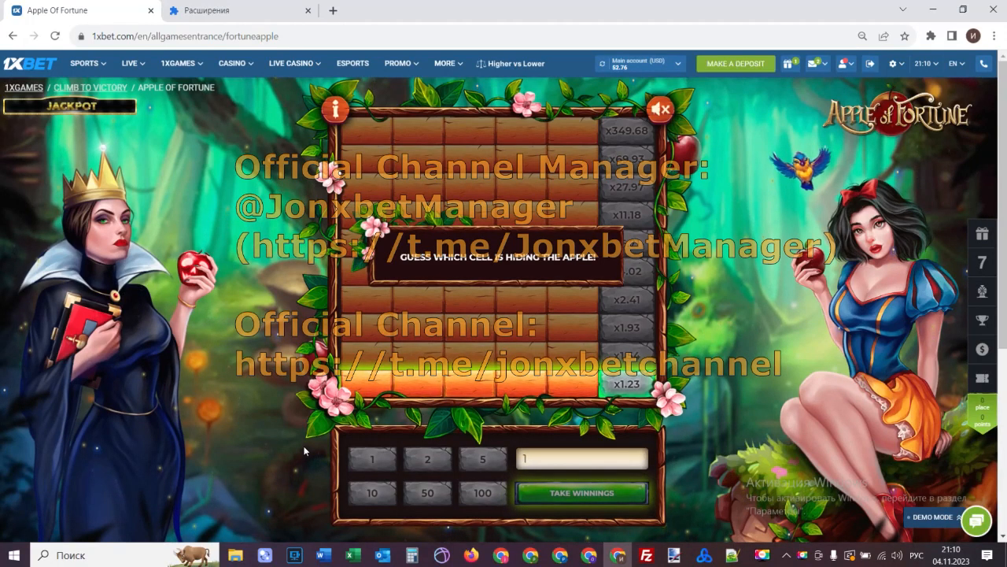
{"action": "mouse_move", "coordinate": [242, 407]}
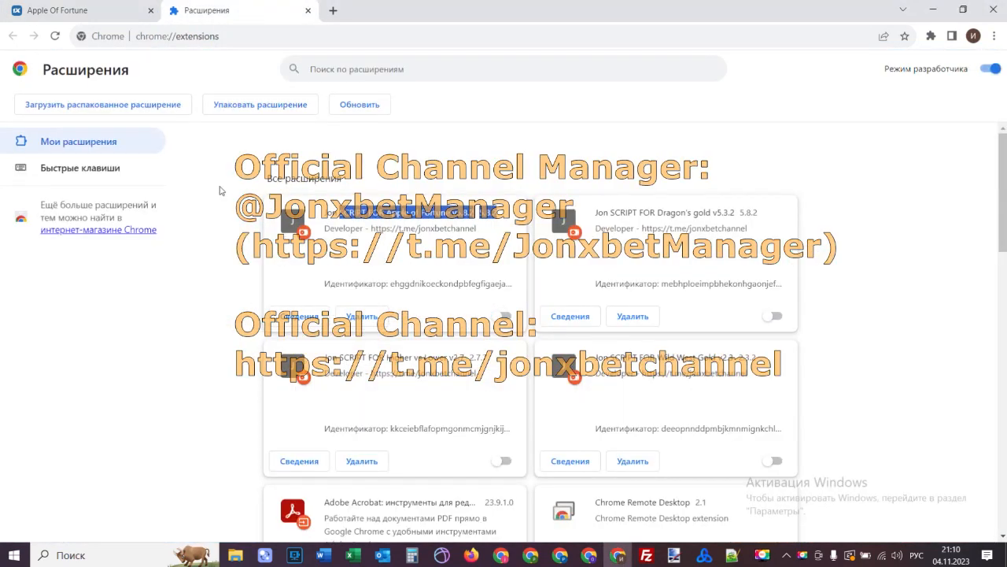
- Play Apple of Fortune rounds, picking cells upward until an empty cell ends the round
{"action": "left_click", "coordinate": [59, 10]}
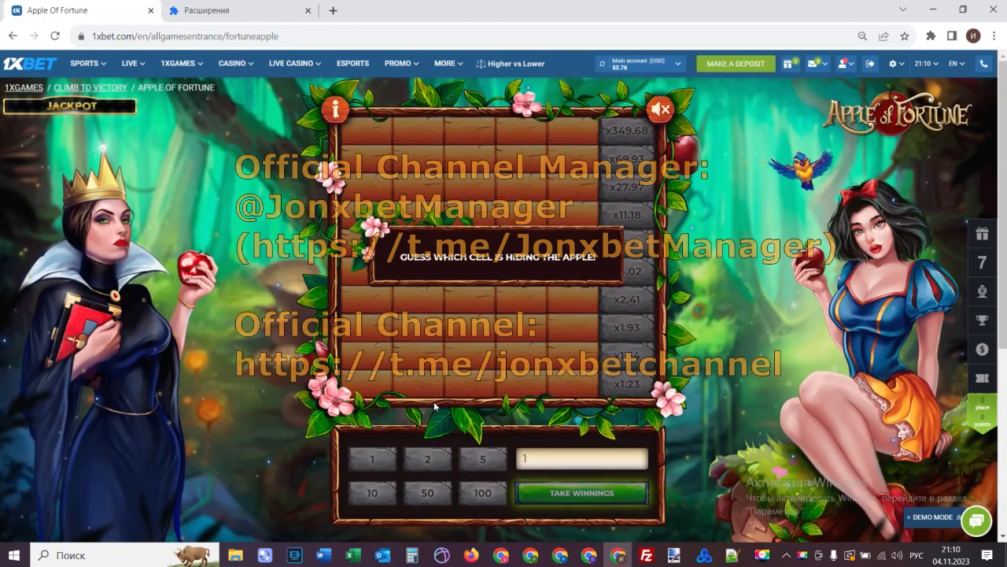
{"action": "left_click", "coordinate": [417, 386]}
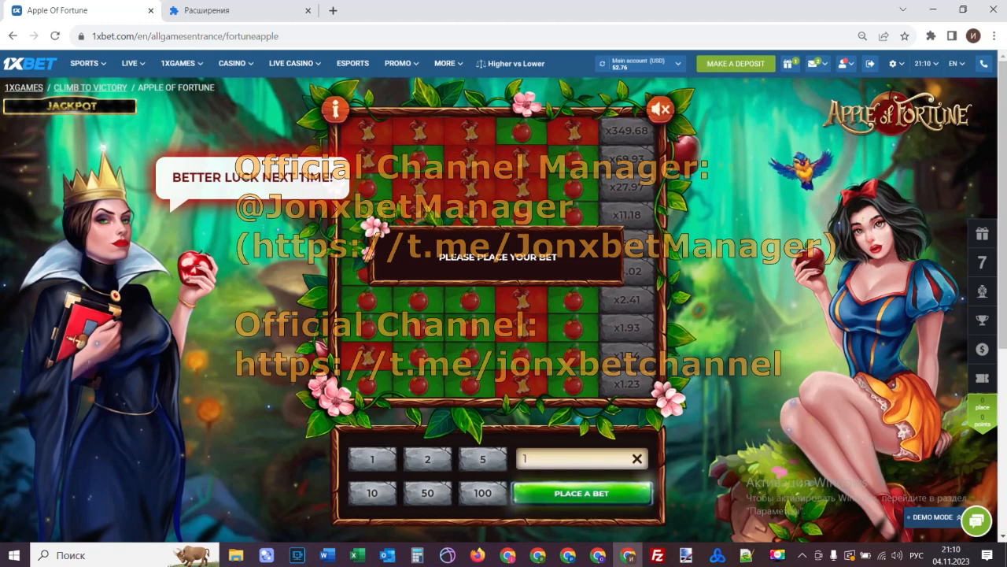
{"action": "left_click", "coordinate": [580, 493]}
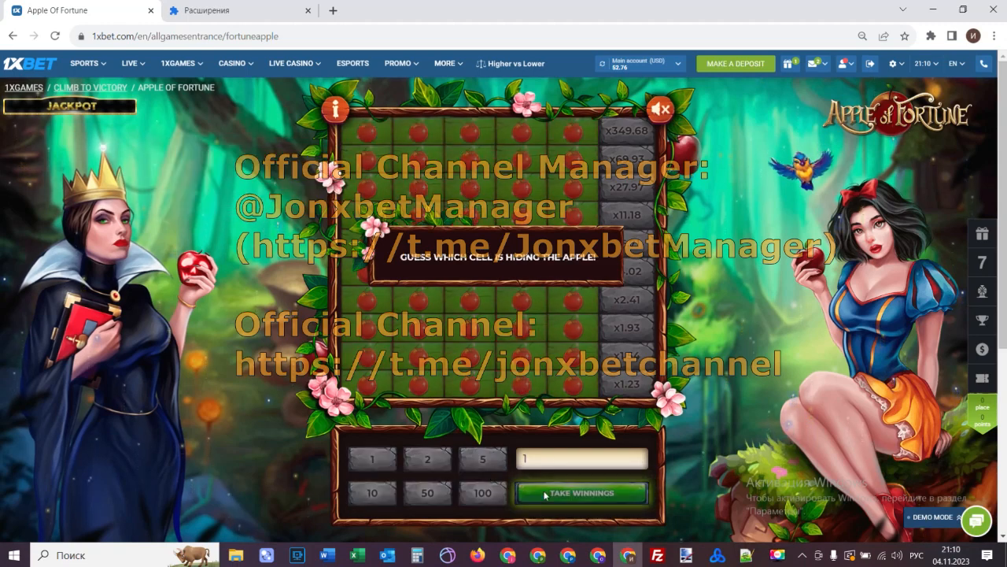
{"action": "left_click", "coordinate": [581, 492]}
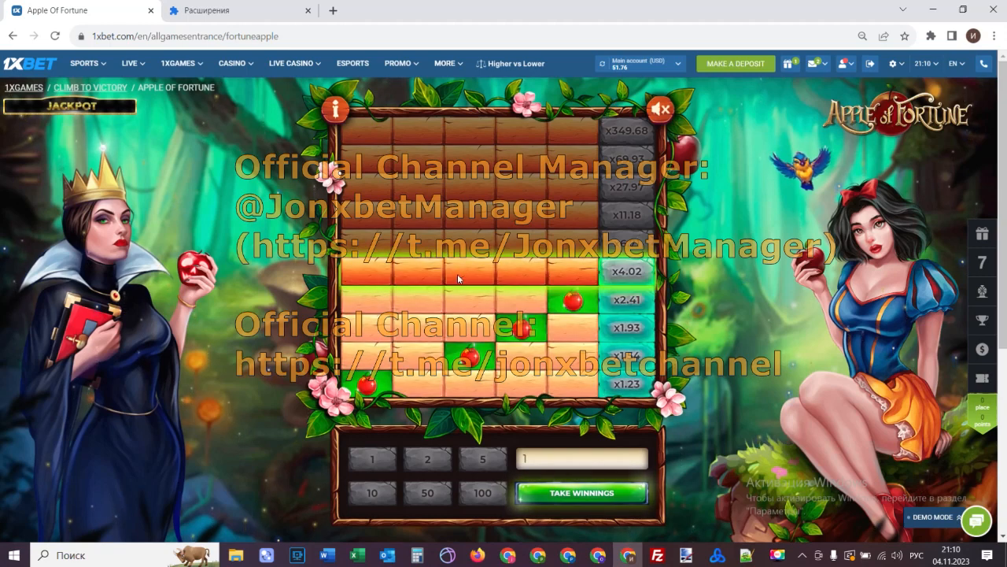
{"action": "left_click", "coordinate": [581, 492]}
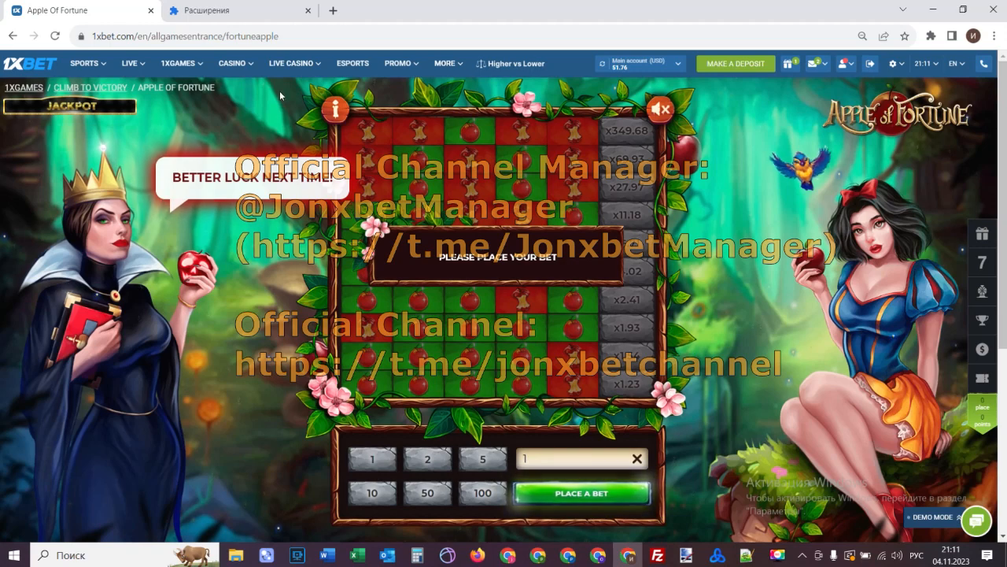
- Enable the first Jon SCRIPT extension in Chrome and return to the game tab
{"action": "left_click", "coordinate": [240, 10]}
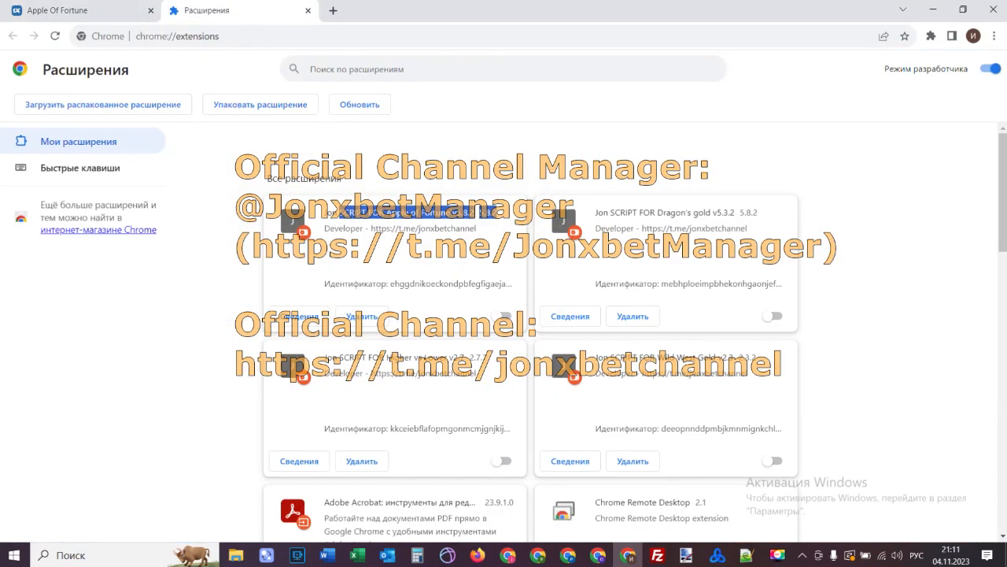
{"action": "left_click", "coordinate": [504, 316]}
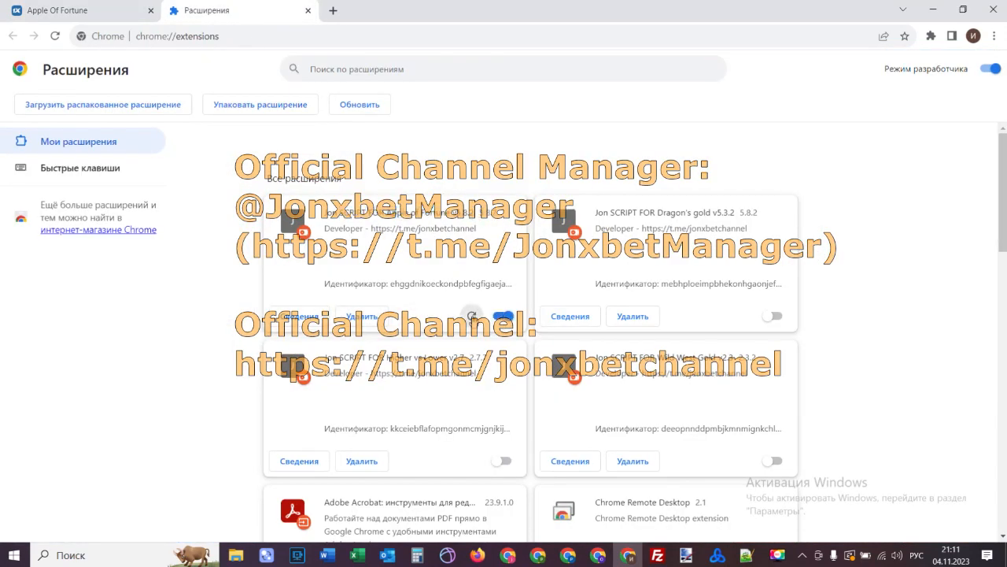
{"action": "left_click", "coordinate": [75, 10]}
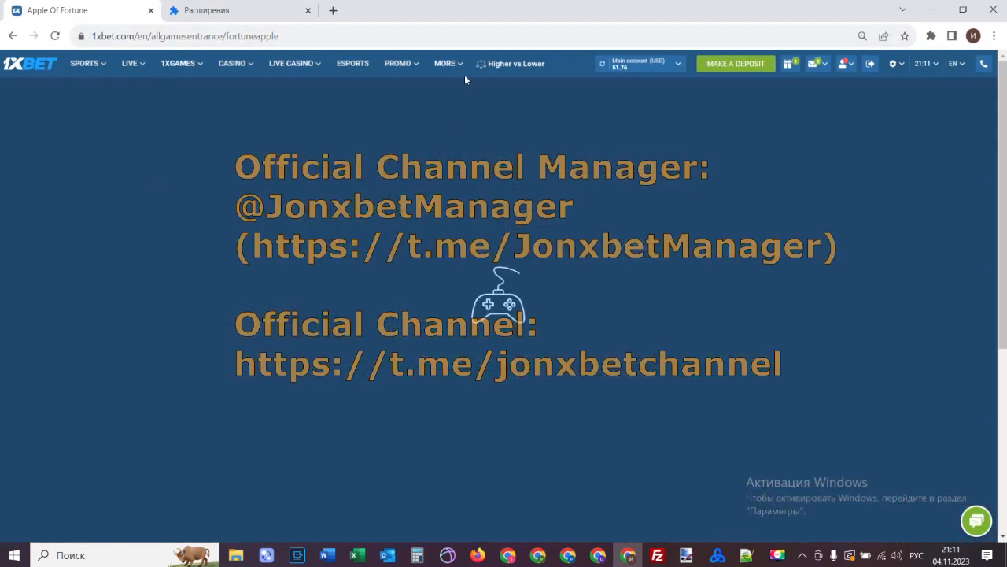
{"action": "mouse_move", "coordinate": [693, 277]}
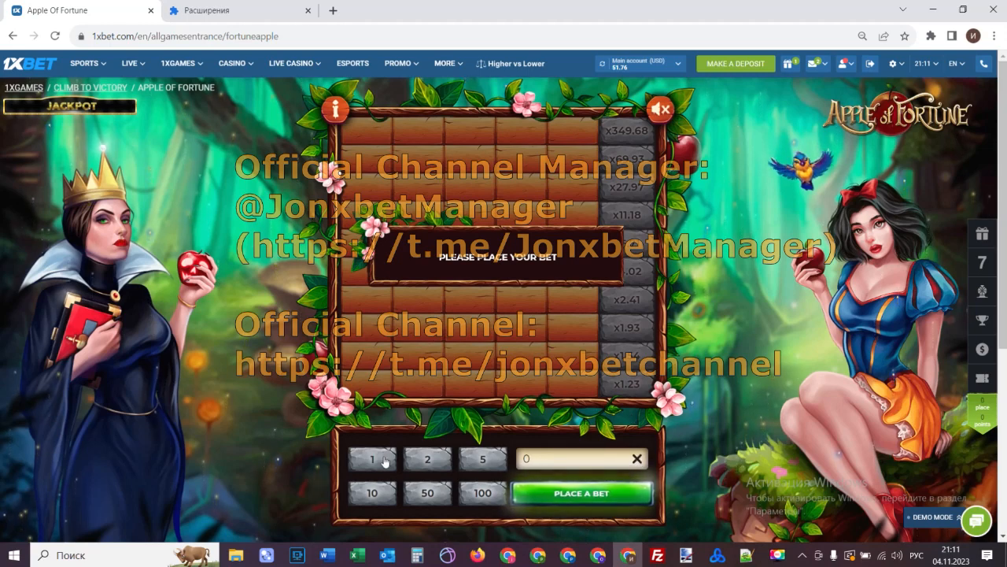
- Bet 10, clear the bottom row, and take the winnings
{"action": "left_click", "coordinate": [581, 491]}
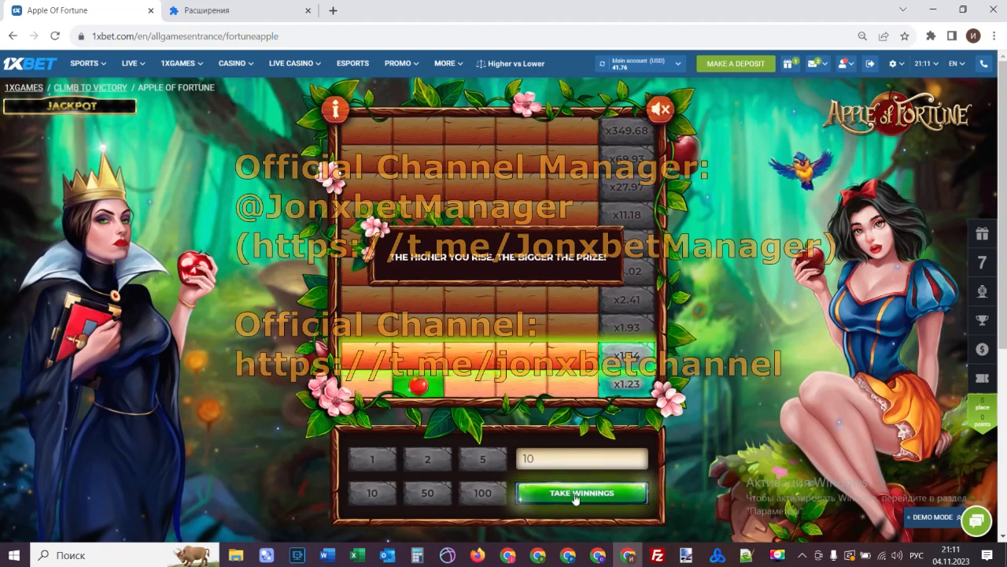
{"action": "left_click", "coordinate": [580, 492]}
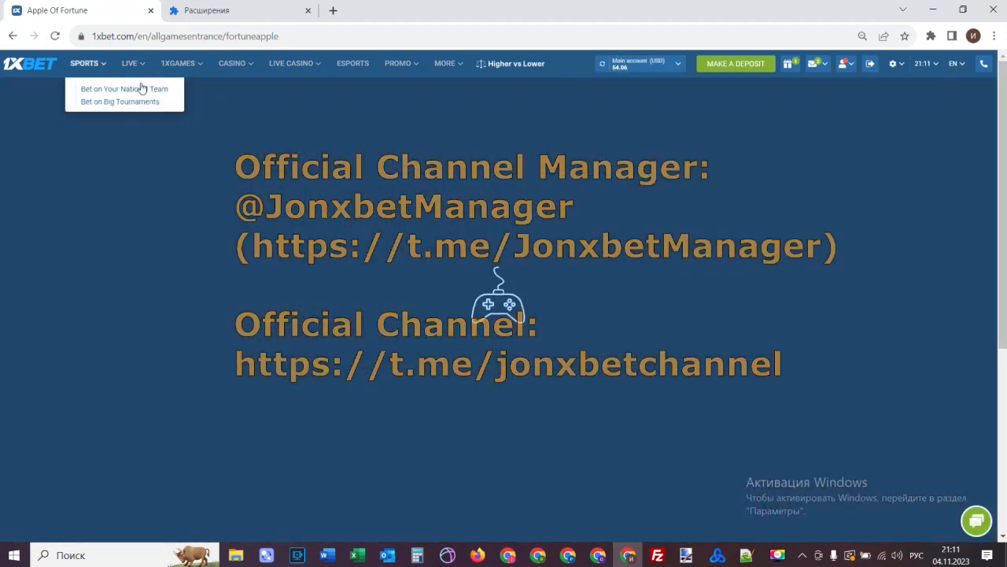
- Return to the game and edit the bet amount to 10 USD
{"action": "left_click", "coordinate": [236, 10]}
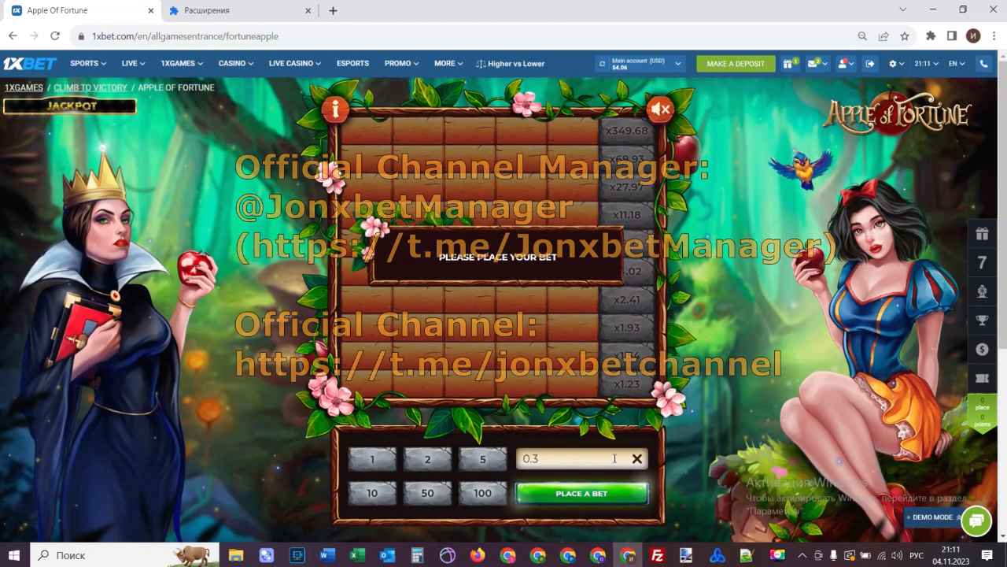
{"action": "left_click", "coordinate": [581, 493]}
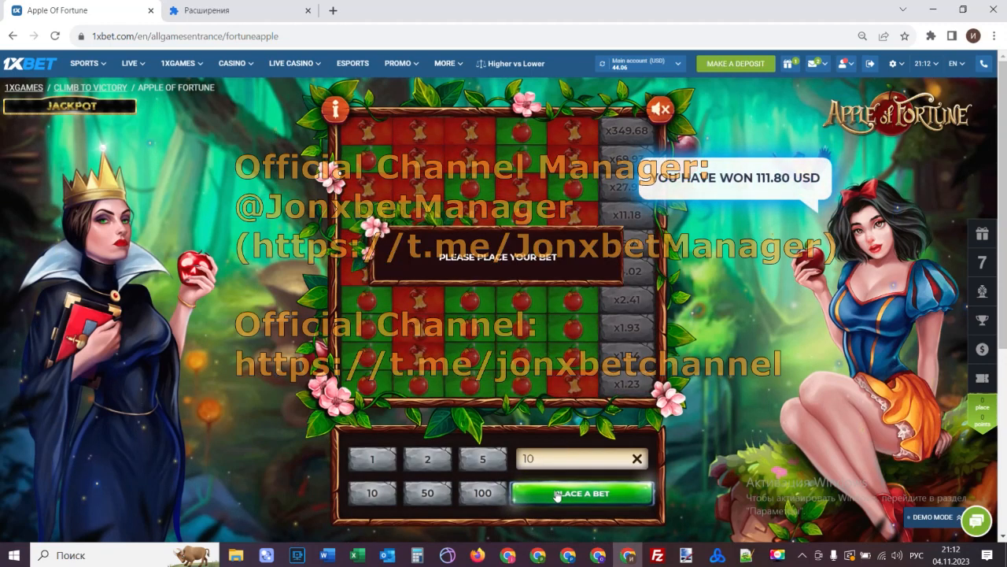
- Play a 10 USD round upward and cash out the 111.80 USD win
{"action": "left_click", "coordinate": [581, 493]}
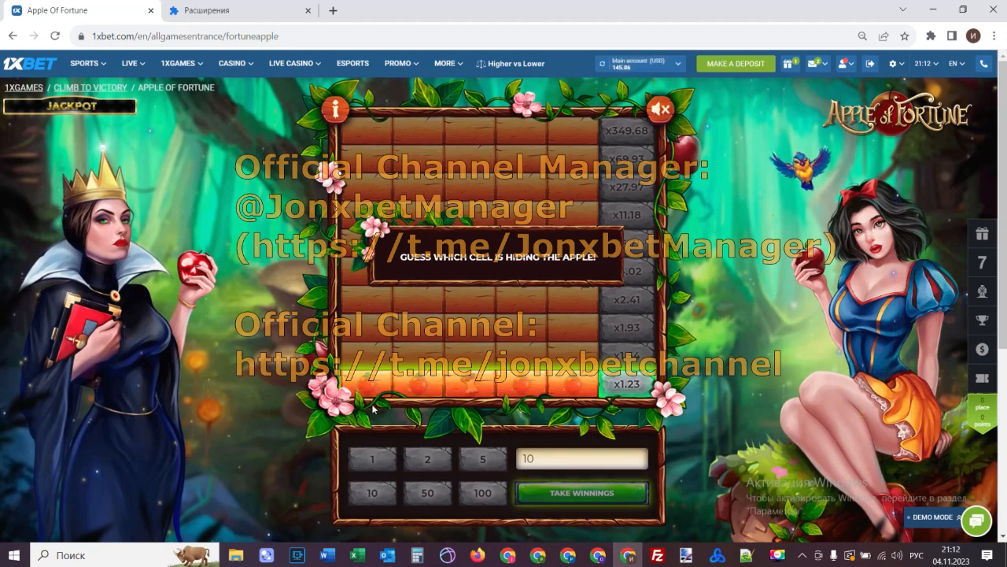
{"action": "mouse_move", "coordinate": [415, 388]}
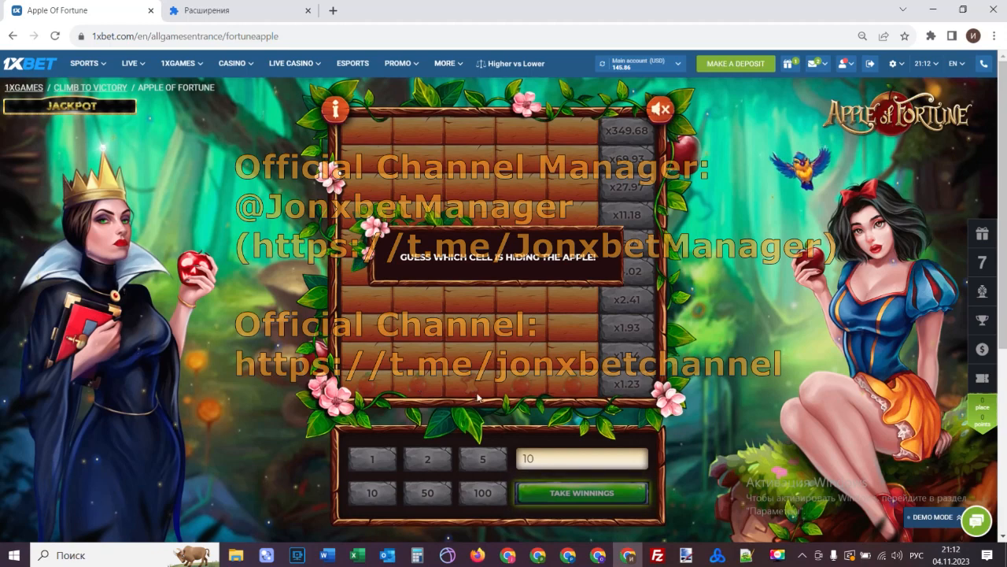
{"action": "left_click", "coordinate": [428, 370]}
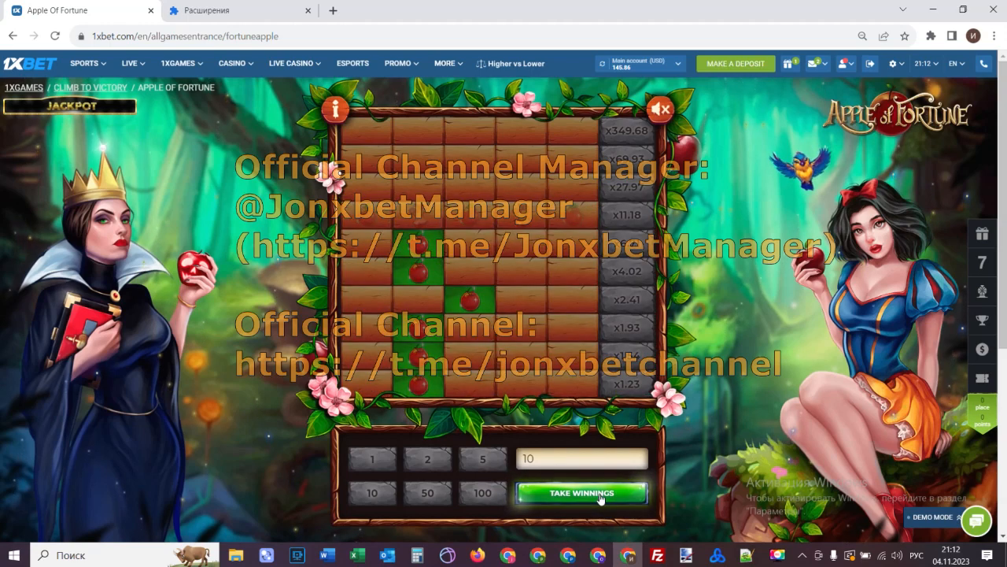
{"action": "left_click", "coordinate": [581, 493]}
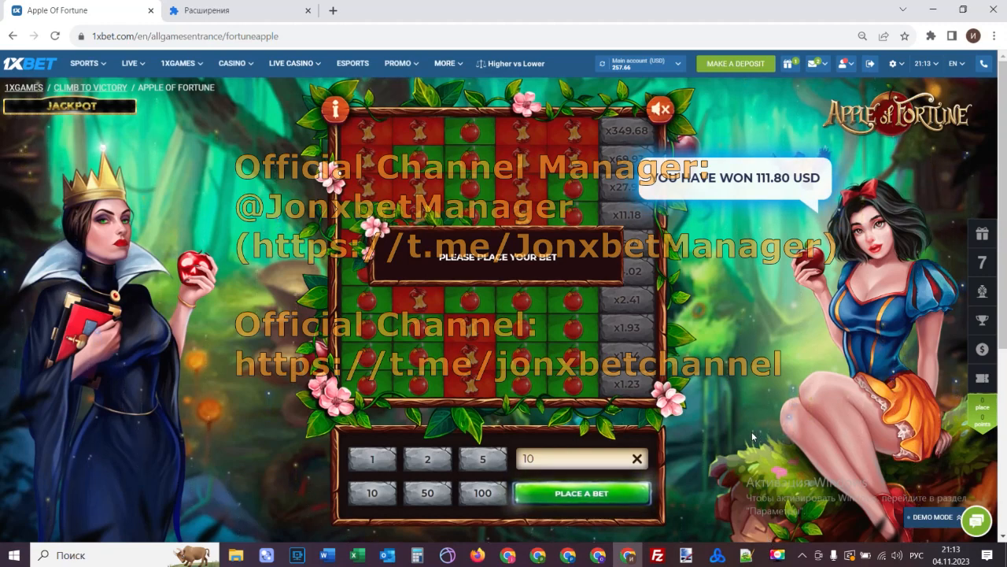
{"action": "mouse_move", "coordinate": [781, 521]}
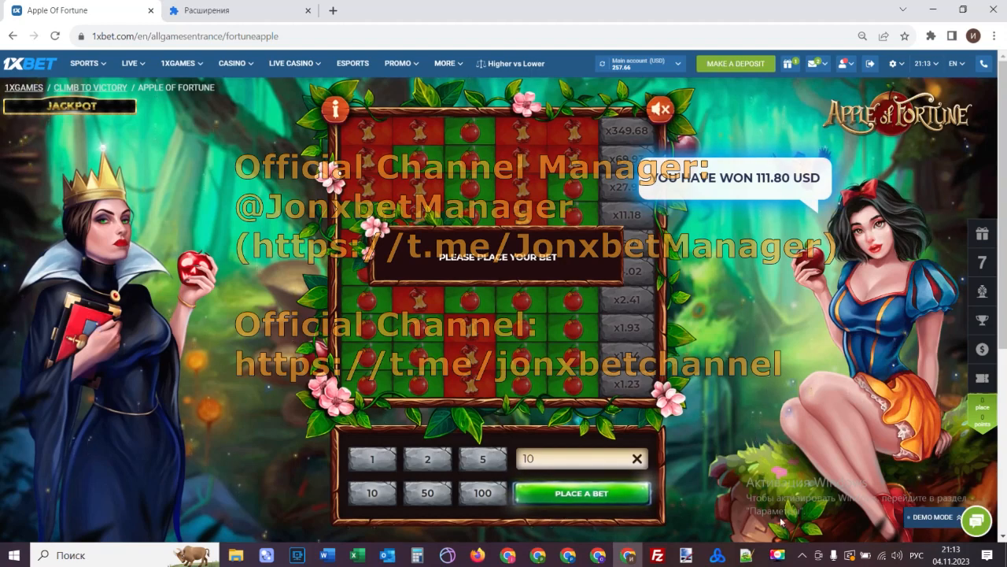